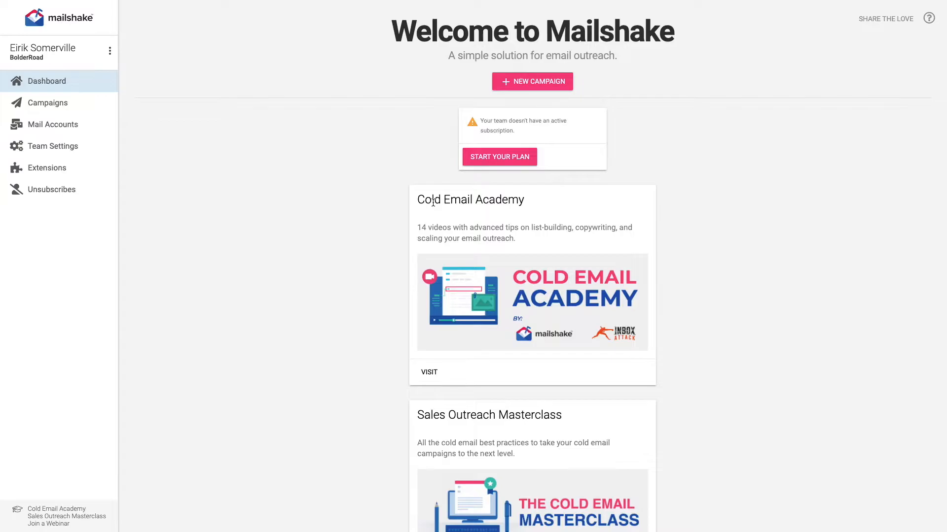
mouse_move(476, 85)
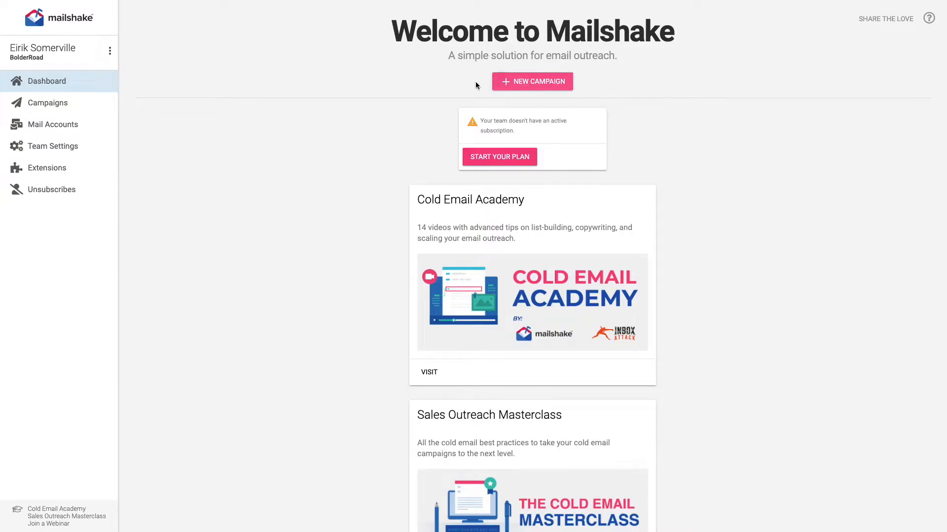
Open the Campaigns list and scroll through its recipients, sent, leads, replies, opens and bounces.
scroll("down", 3)
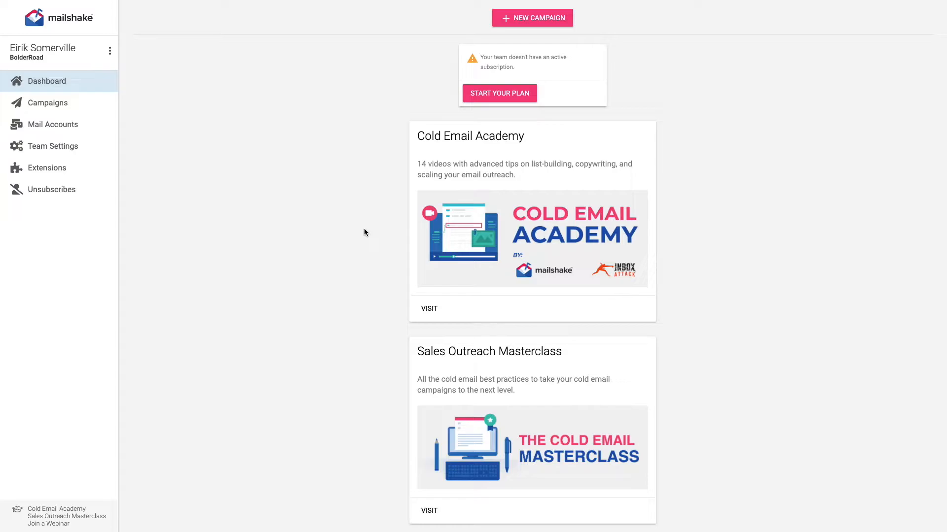
left_click(47, 102)
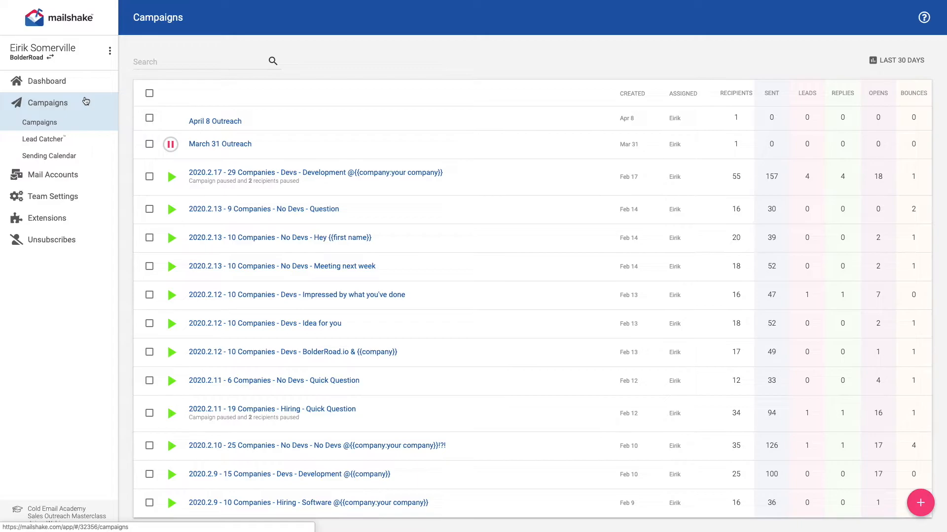
scroll("down", 3)
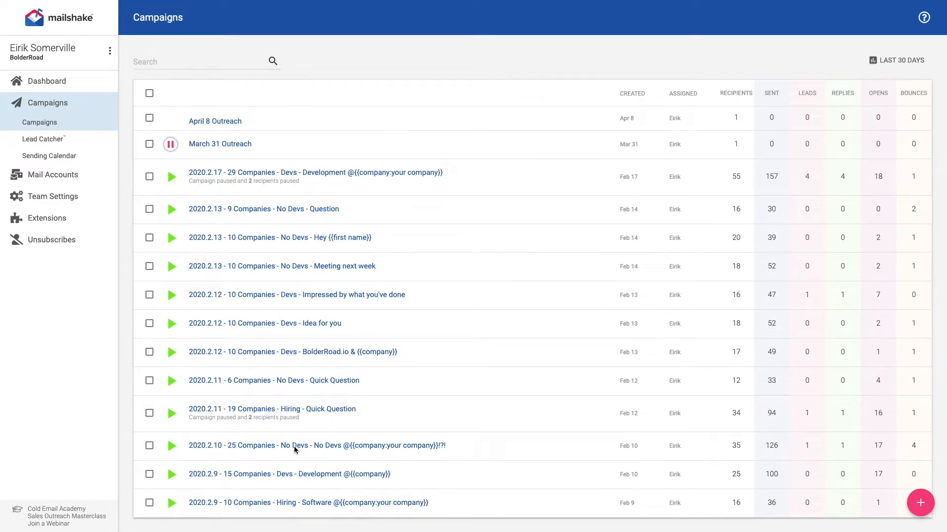
mouse_move(45, 155)
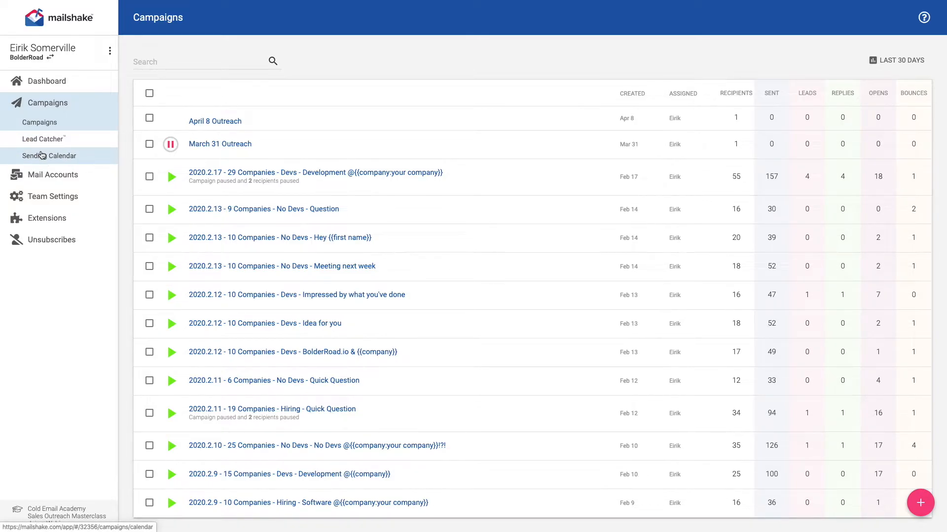
mouse_move(44, 141)
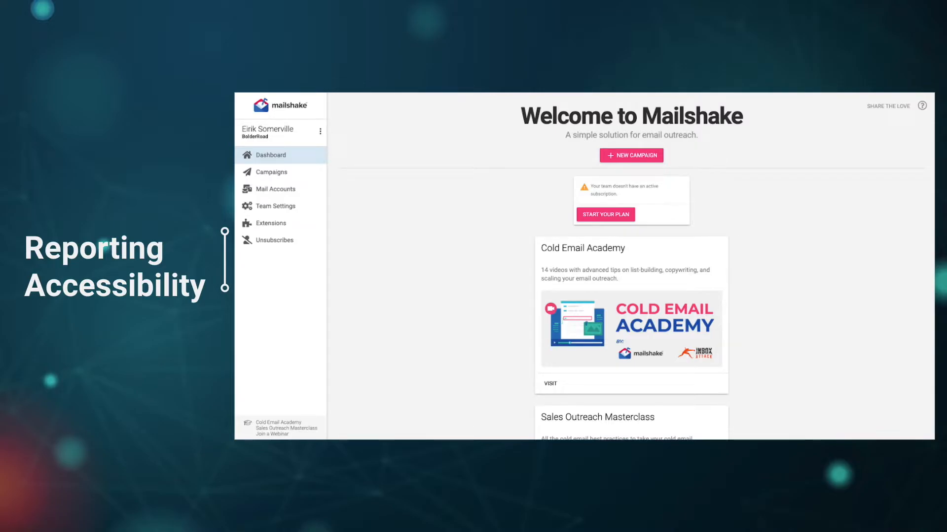
Open the Feb 17 '29 Companies - Devs - Development' campaign to view its overview.
left_click(271, 172)
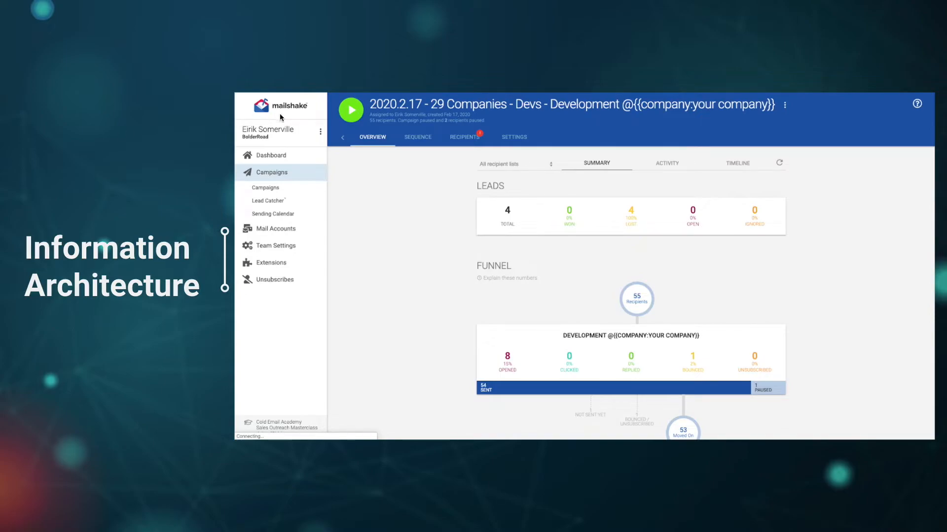
mouse_move(482, 170)
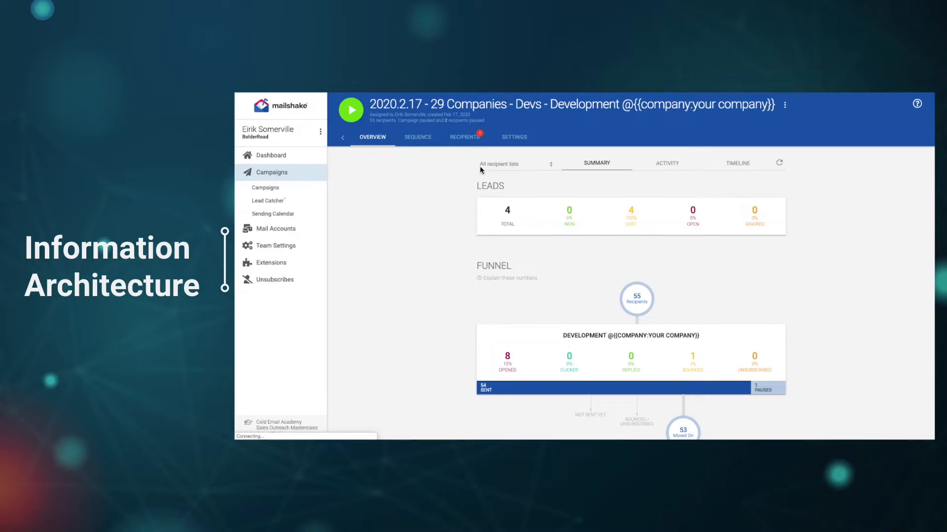
mouse_move(731, 151)
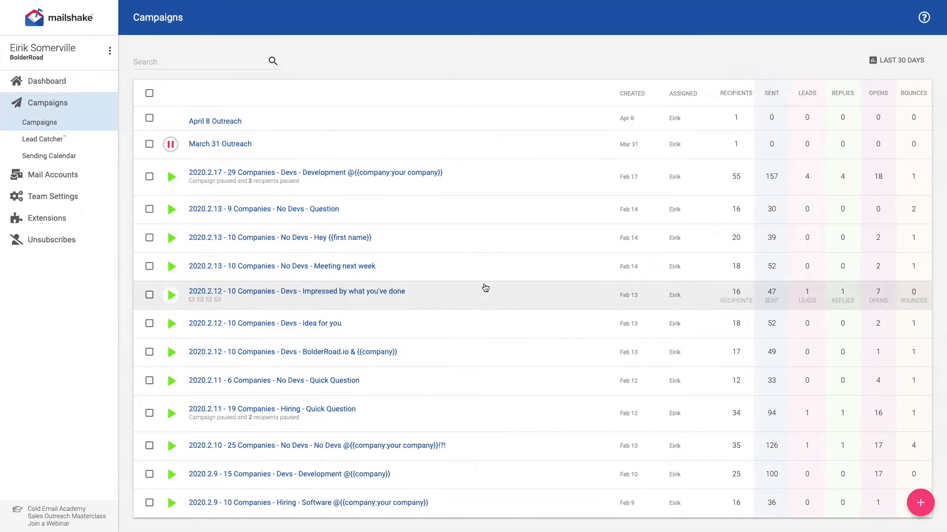
mouse_move(478, 184)
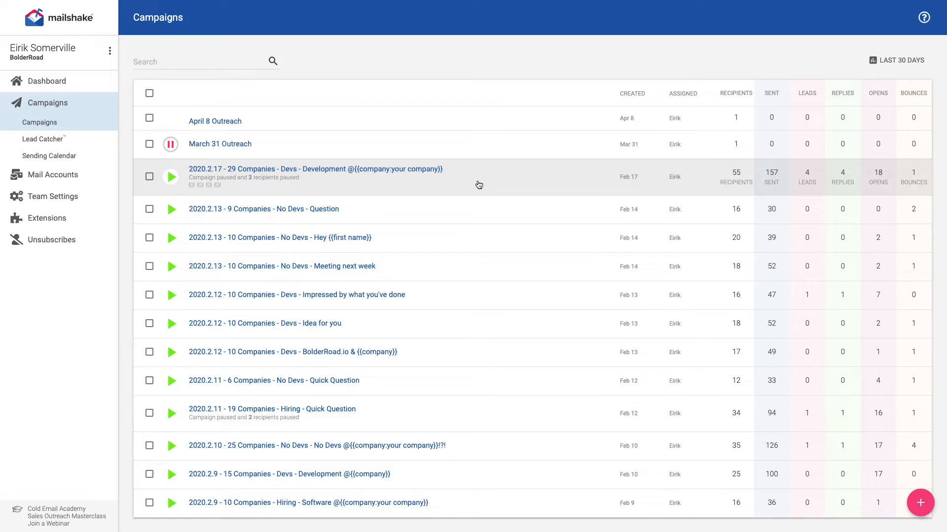
left_click(315, 169)
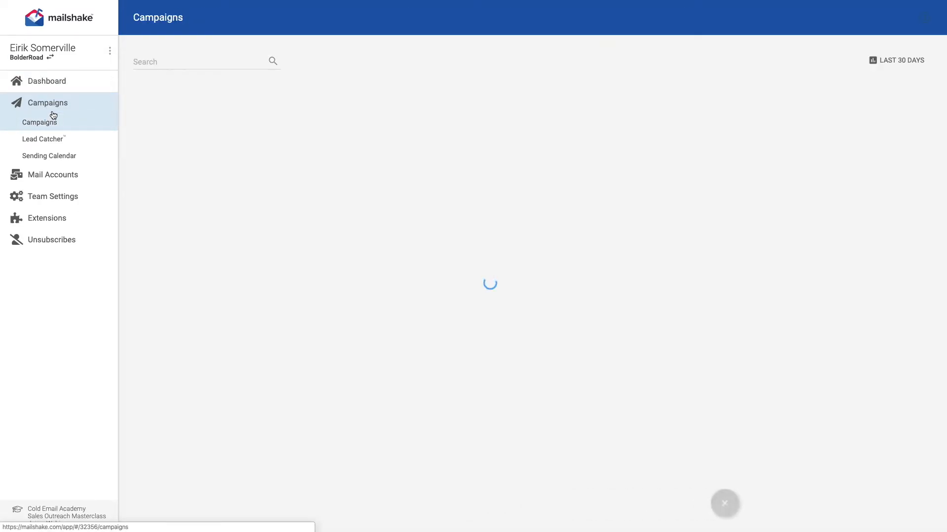
left_click(39, 122)
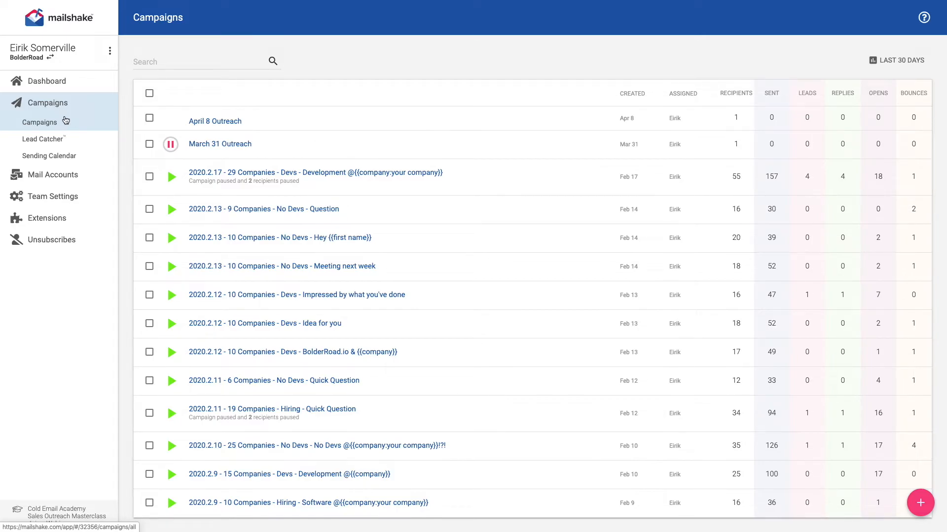
mouse_move(142, 107)
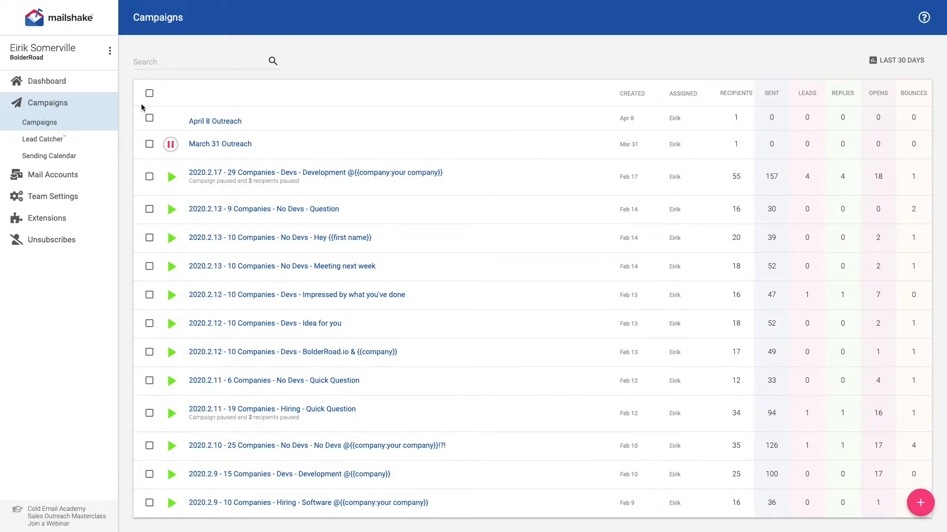
mouse_move(215, 122)
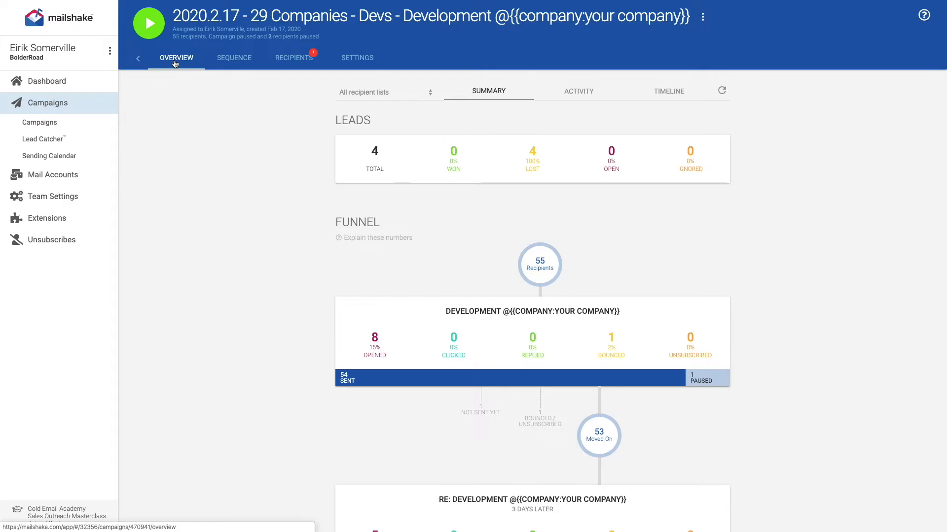
mouse_move(180, 65)
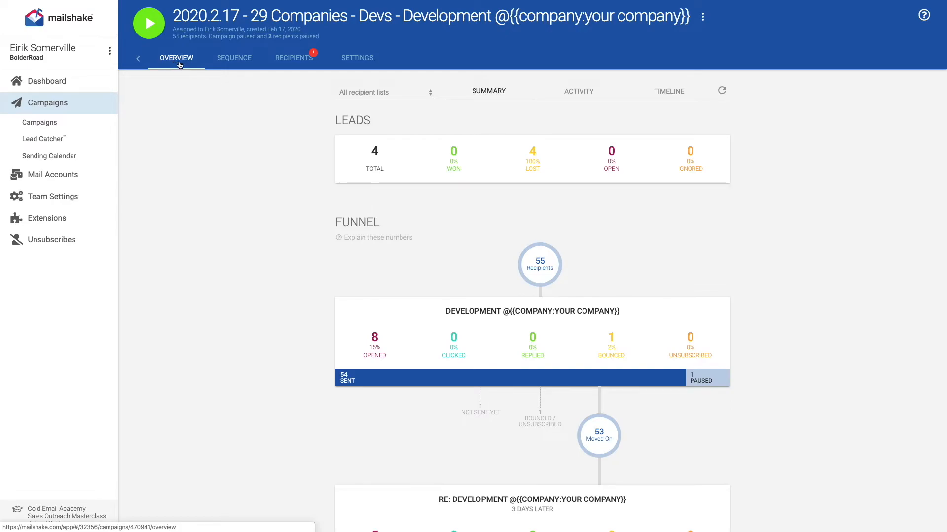
mouse_move(295, 60)
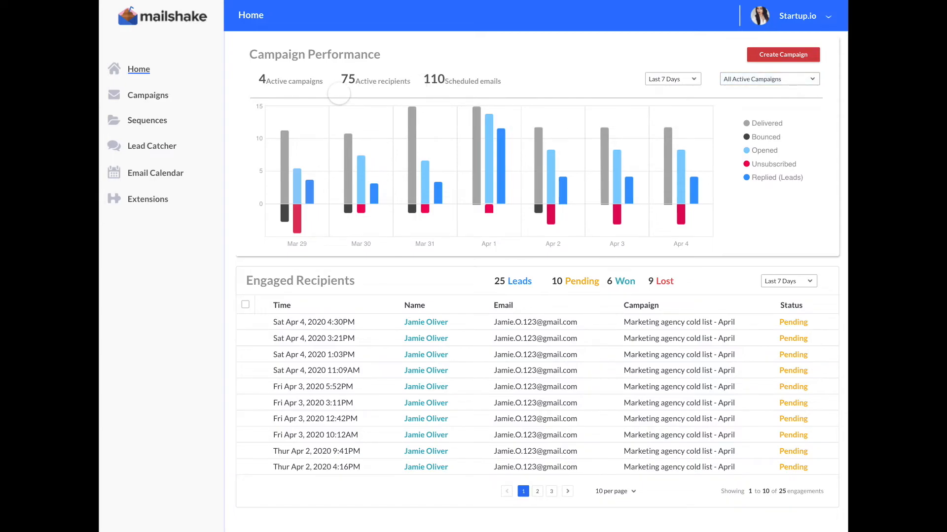
mouse_move(385, 386)
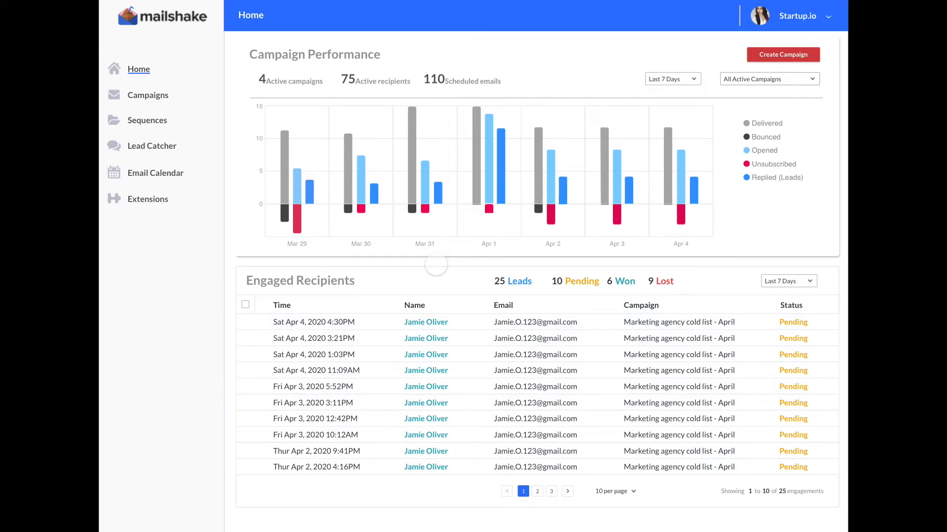
Go to the prototype's Campaigns page with the weekly email calendar and all-campaigns table.
left_click(148, 95)
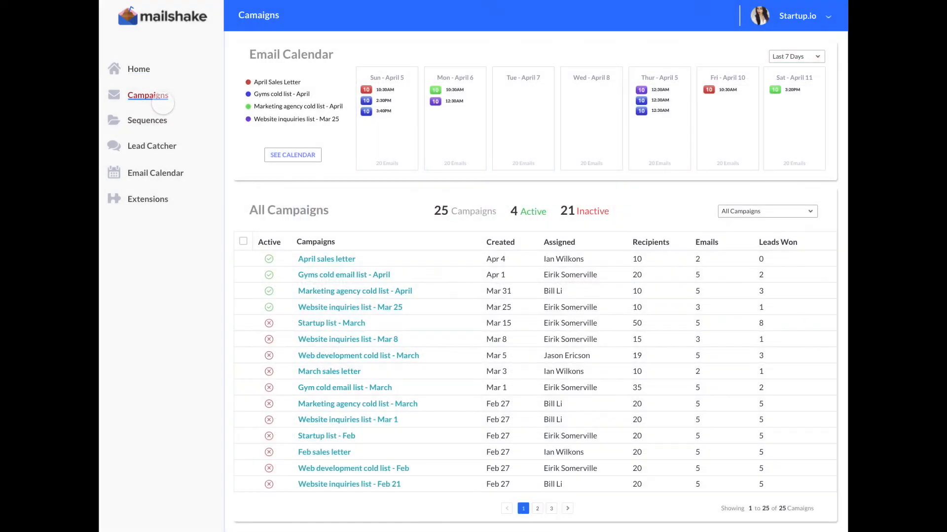
mouse_move(149, 146)
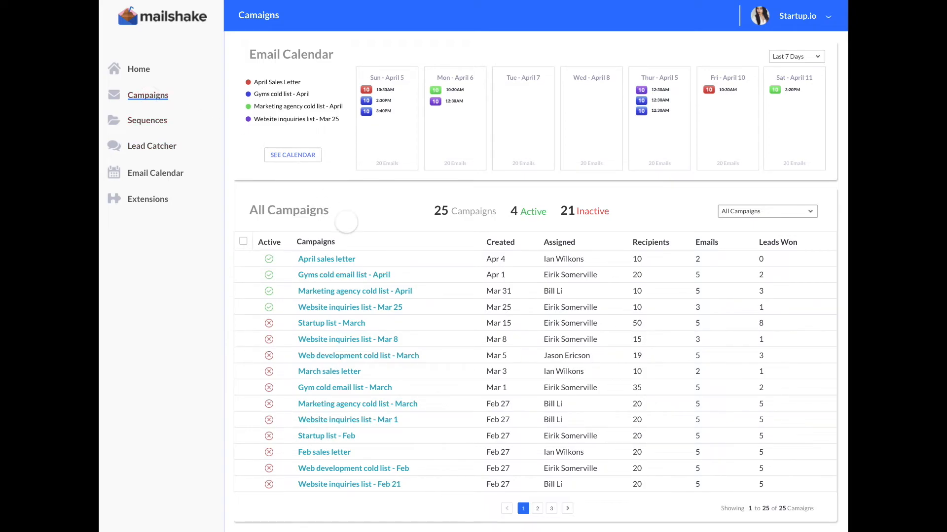
Open the 'Marketing agency cold list - April' campaign, browse its tabs, then view Sequences.
left_click(354, 291)
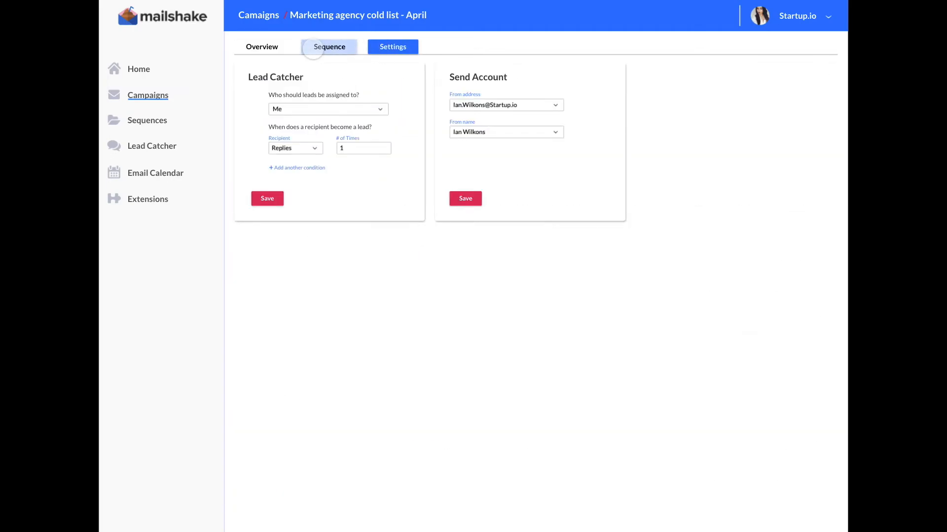
left_click(262, 47)
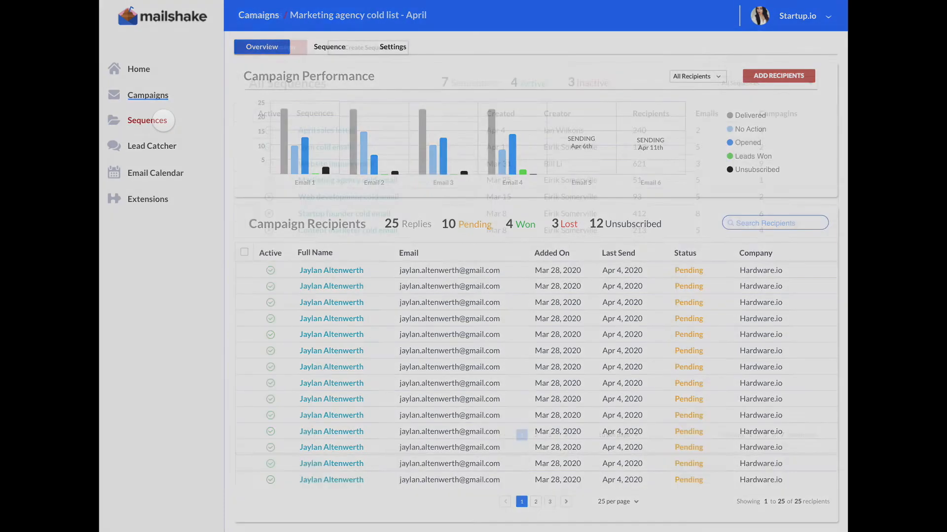
left_click(147, 121)
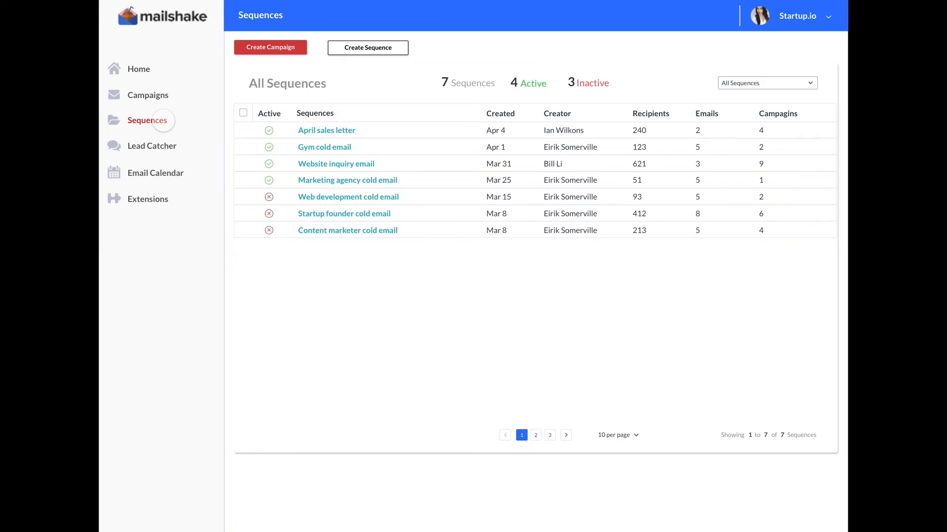